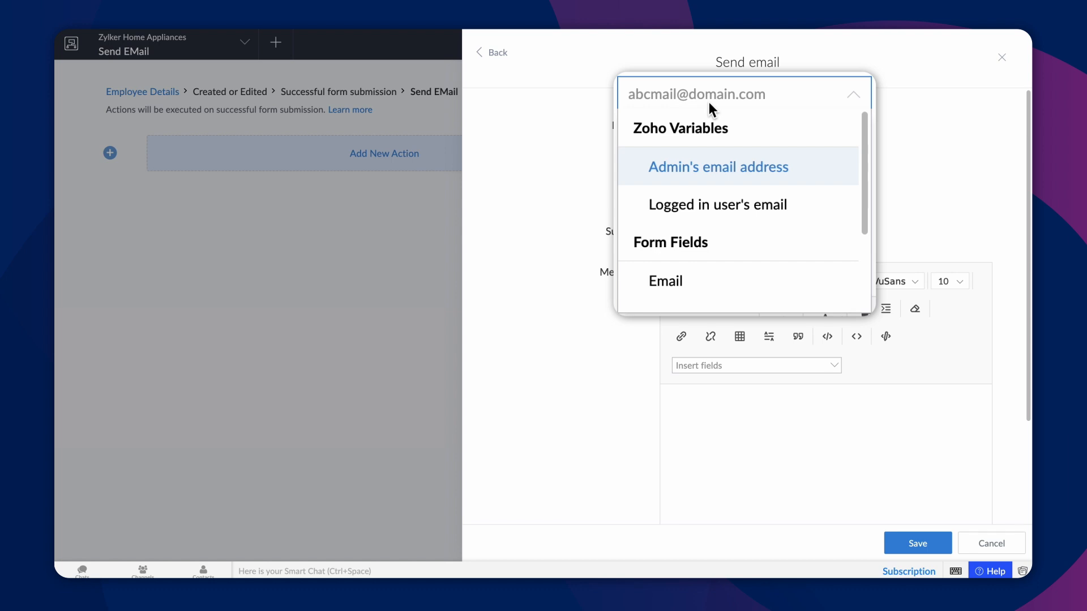
# Leave the send-email action editor and return to the Creator Solutions home page.
pyautogui.scroll(-3)
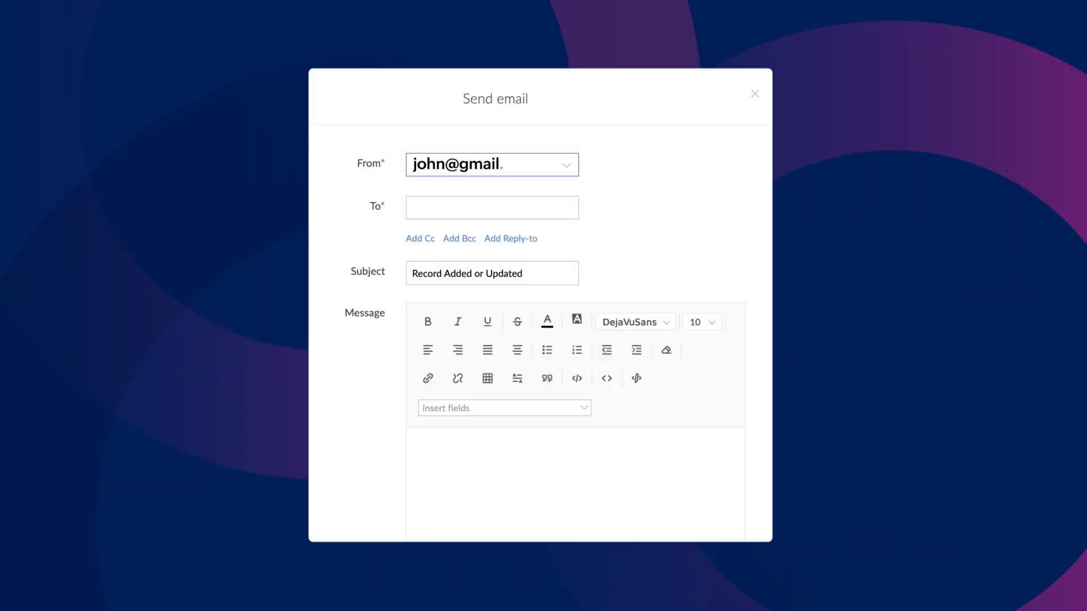
pyautogui.write('com')
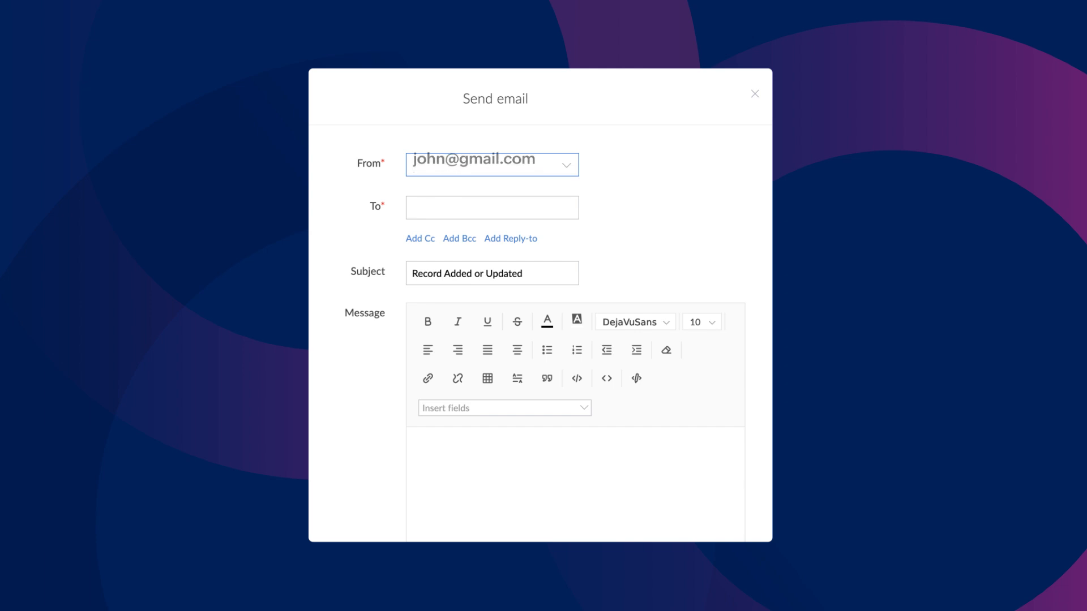
pyautogui.click(567, 164)
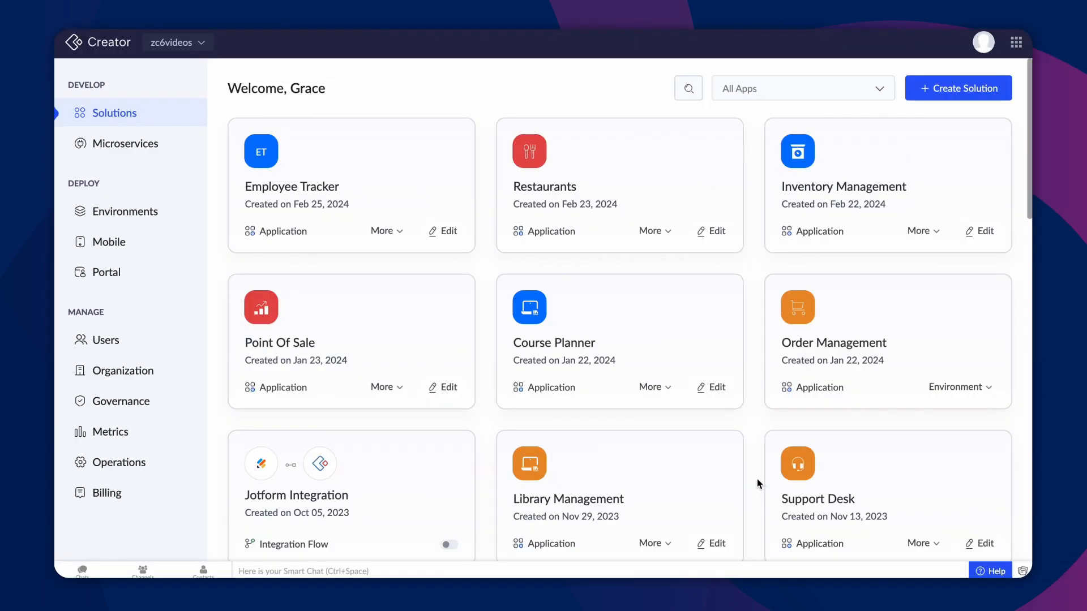
pyautogui.moveTo(120, 462)
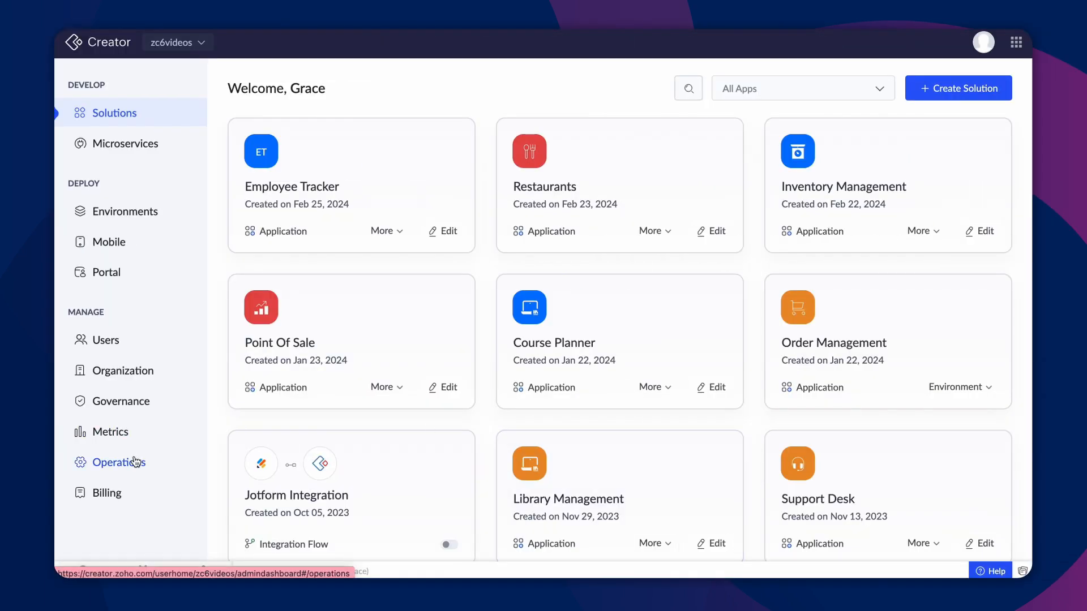
# Add a suggested sender address under Operations > Email Management and request its verification code.
pyautogui.click(120, 463)
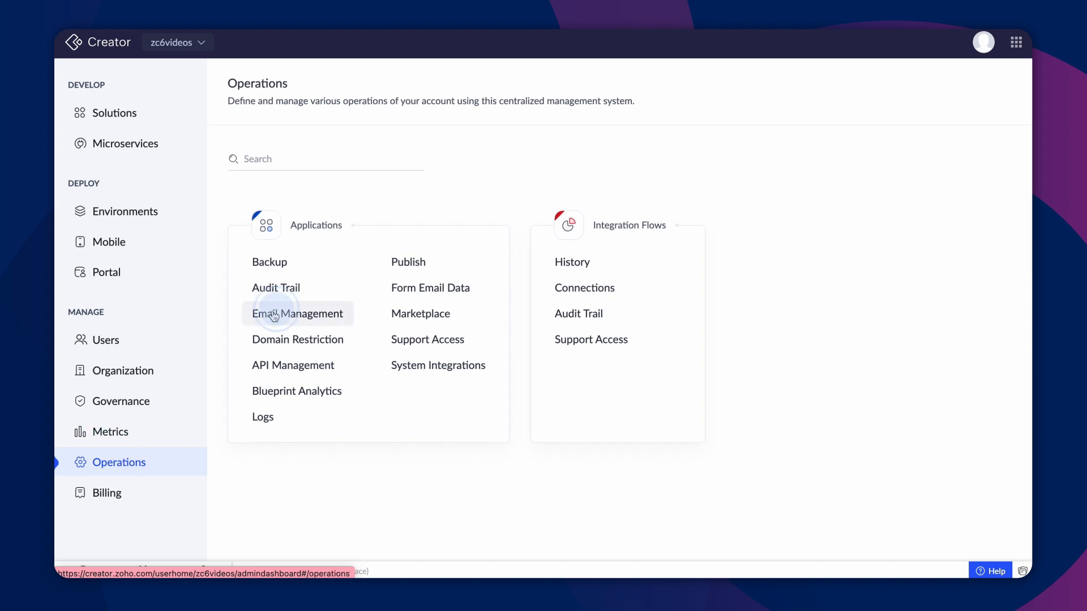
pyautogui.click(297, 313)
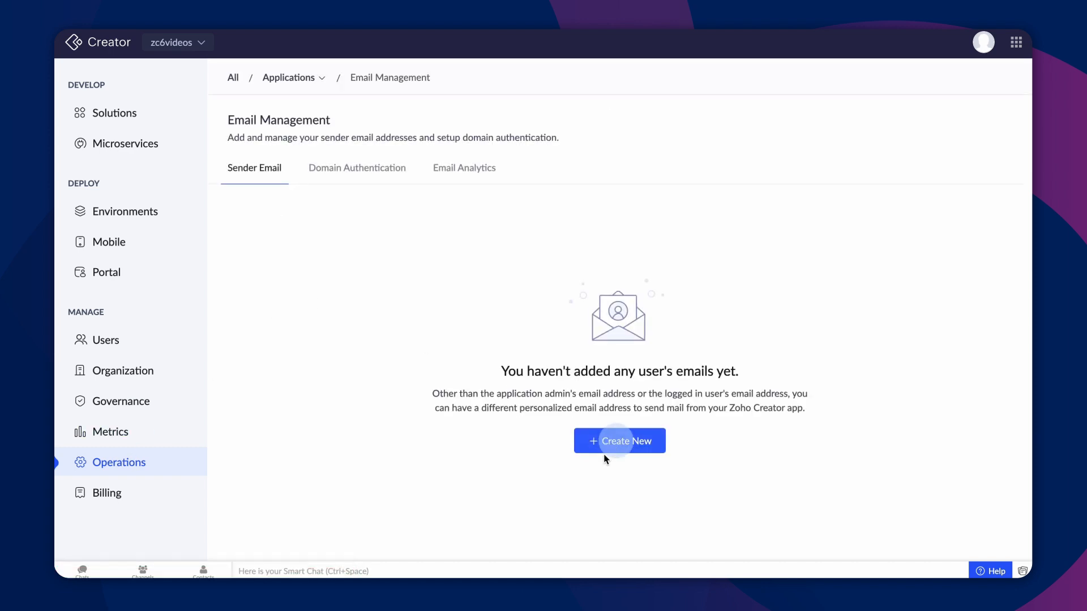
pyautogui.click(619, 441)
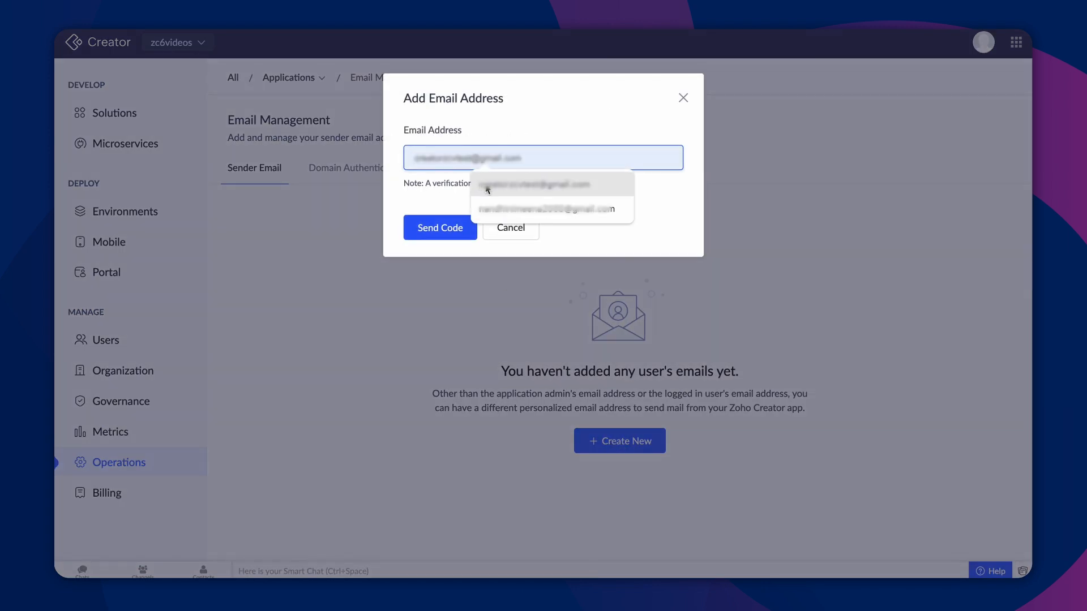
pyautogui.click(440, 228)
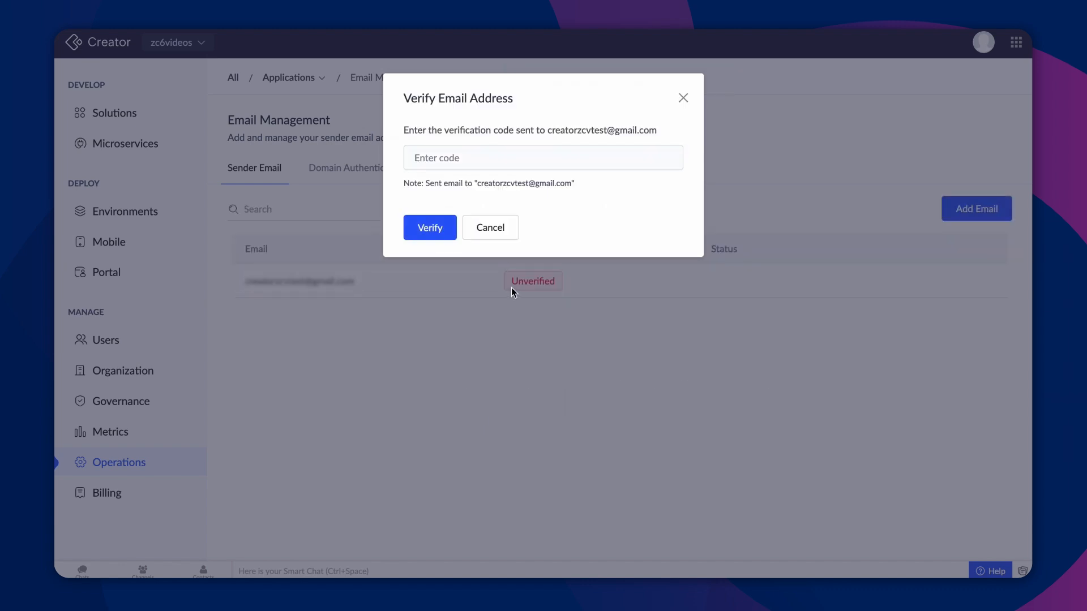
pyautogui.click(543, 158)
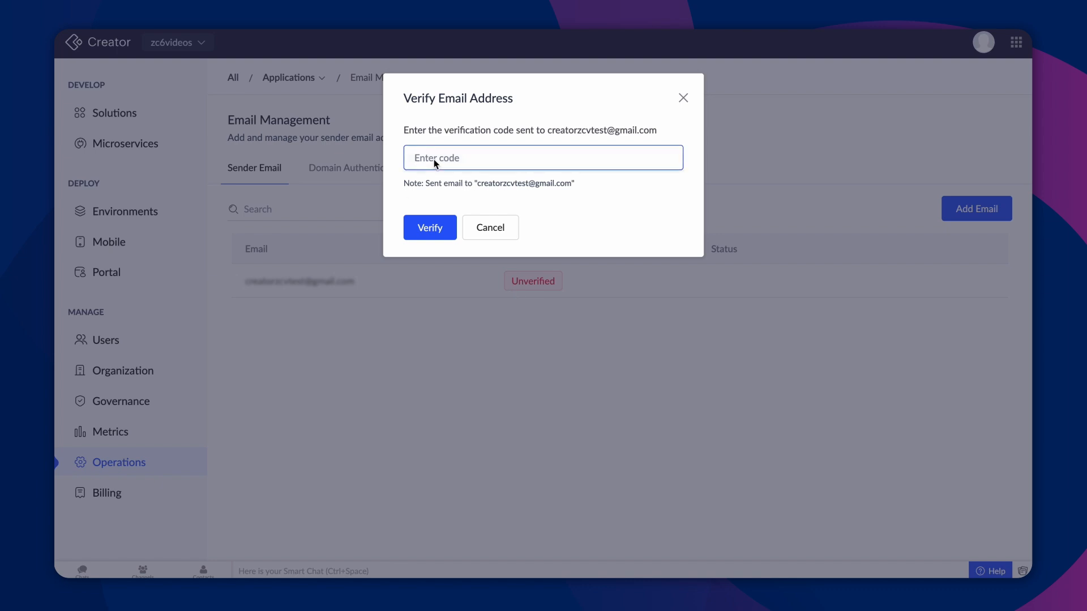
pyautogui.click(430, 228)
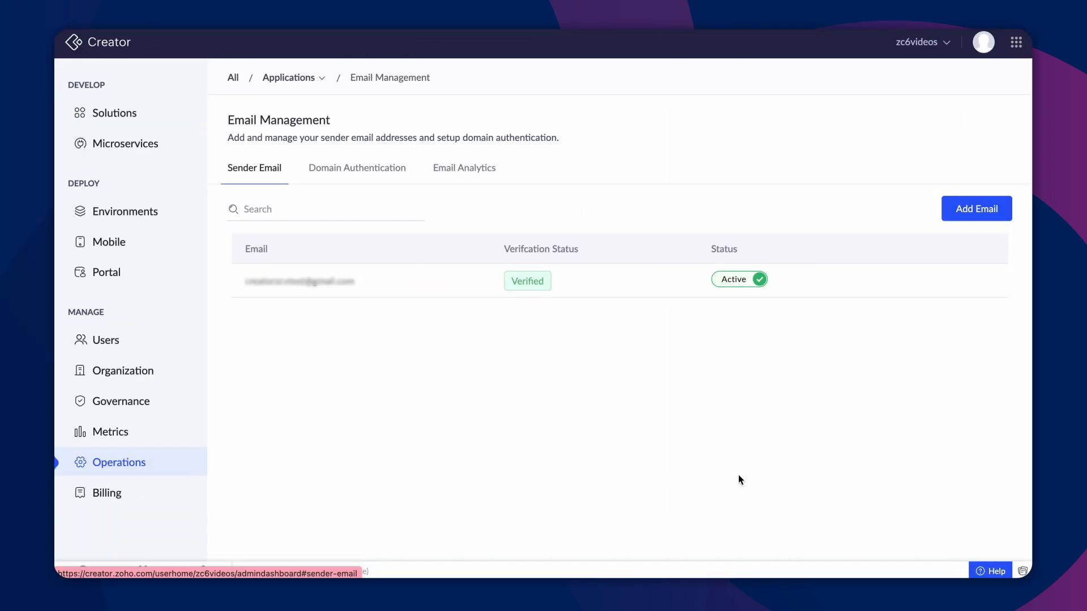
# View zylker.com's SPF and DKIM records on the Domain Authentication tab.
pyautogui.click(356, 167)
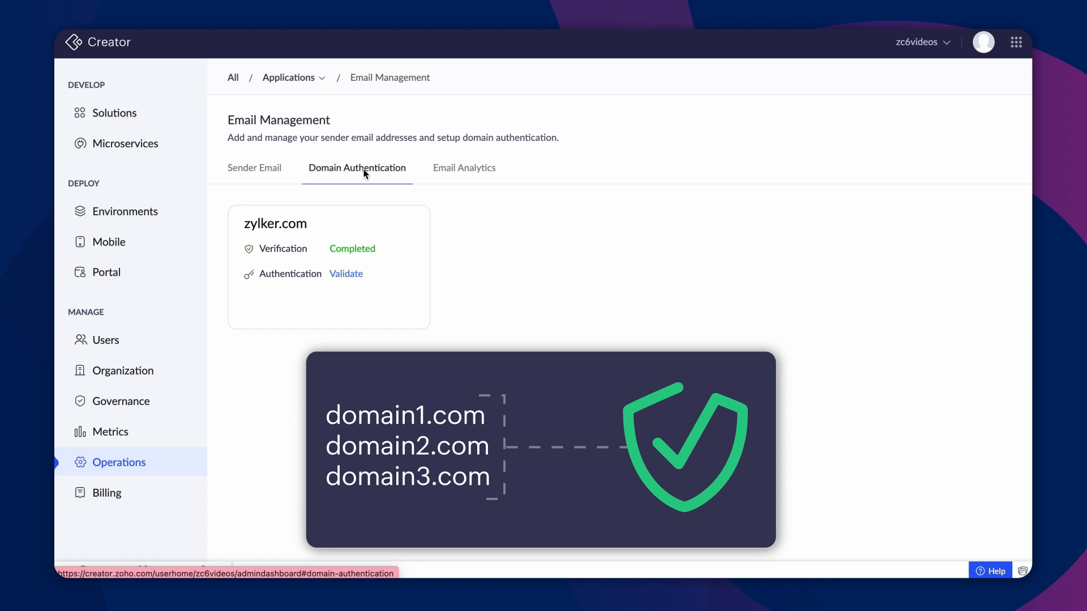
pyautogui.click(346, 274)
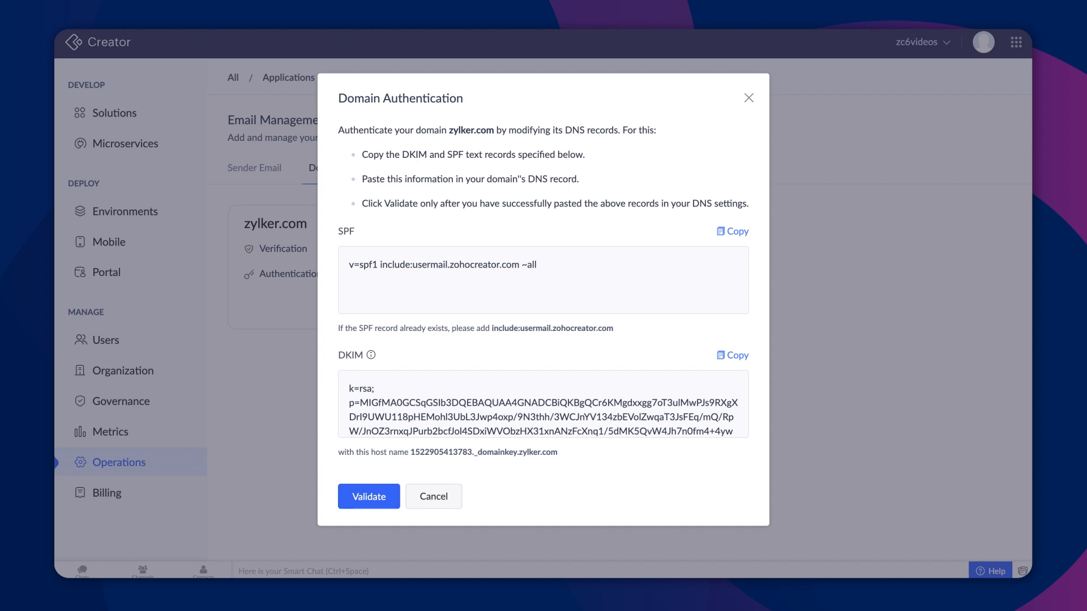
pyautogui.click(433, 497)
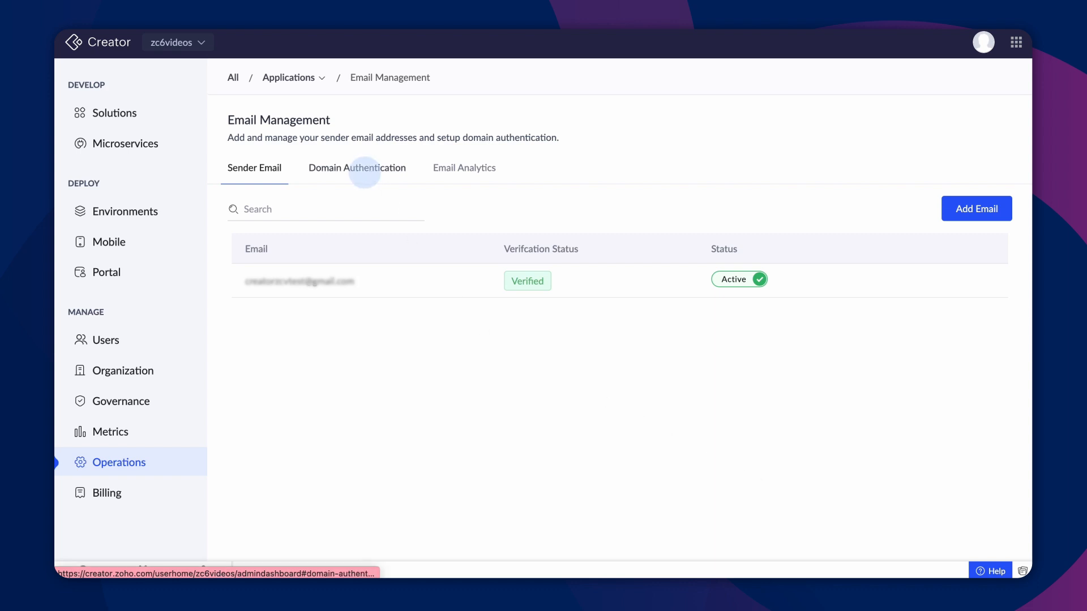
# Reopen zylker.com's authentication records and validate its SPF and DKIM entries.
pyautogui.click(356, 168)
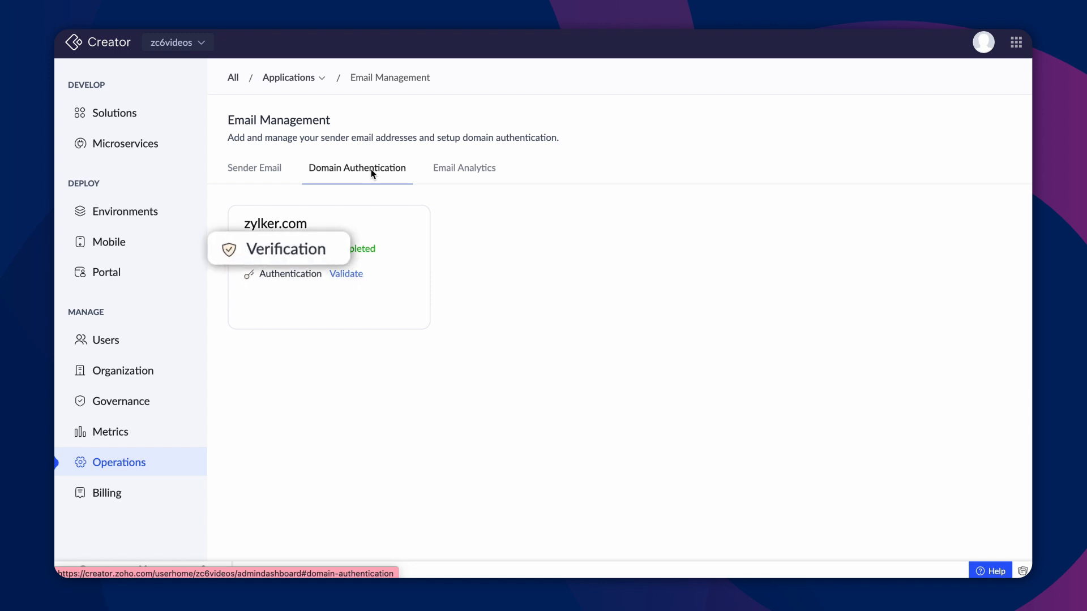
pyautogui.moveTo(291, 273)
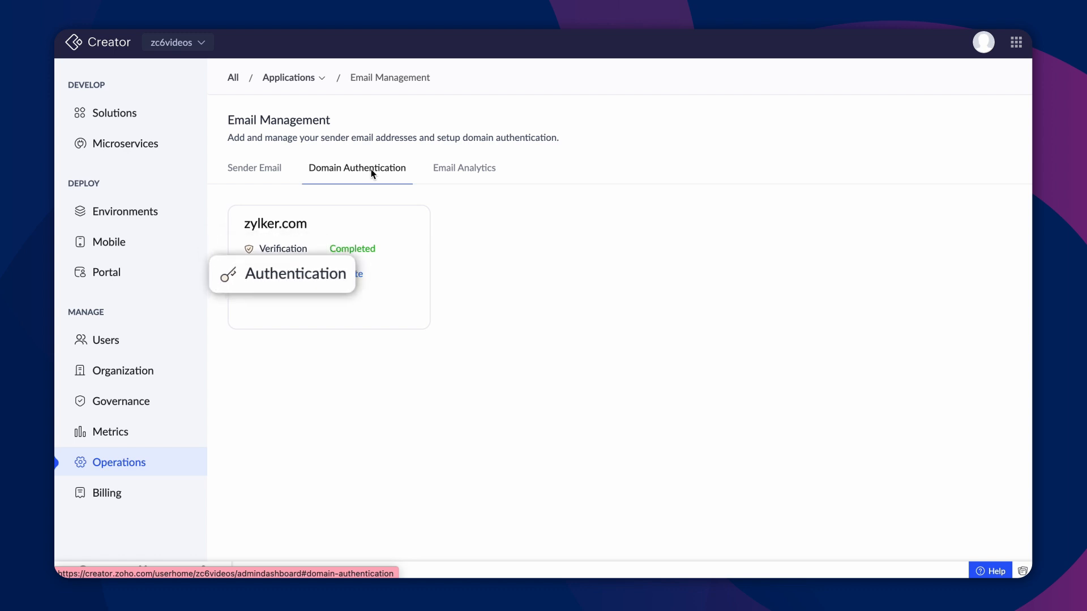
pyautogui.moveTo(365, 187)
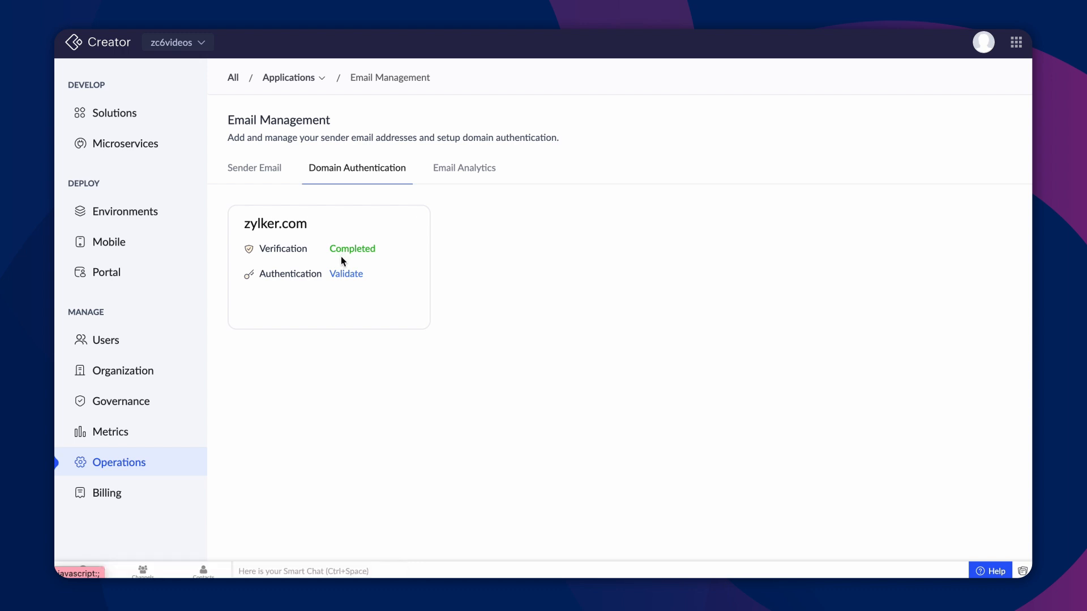
pyautogui.moveTo(346, 275)
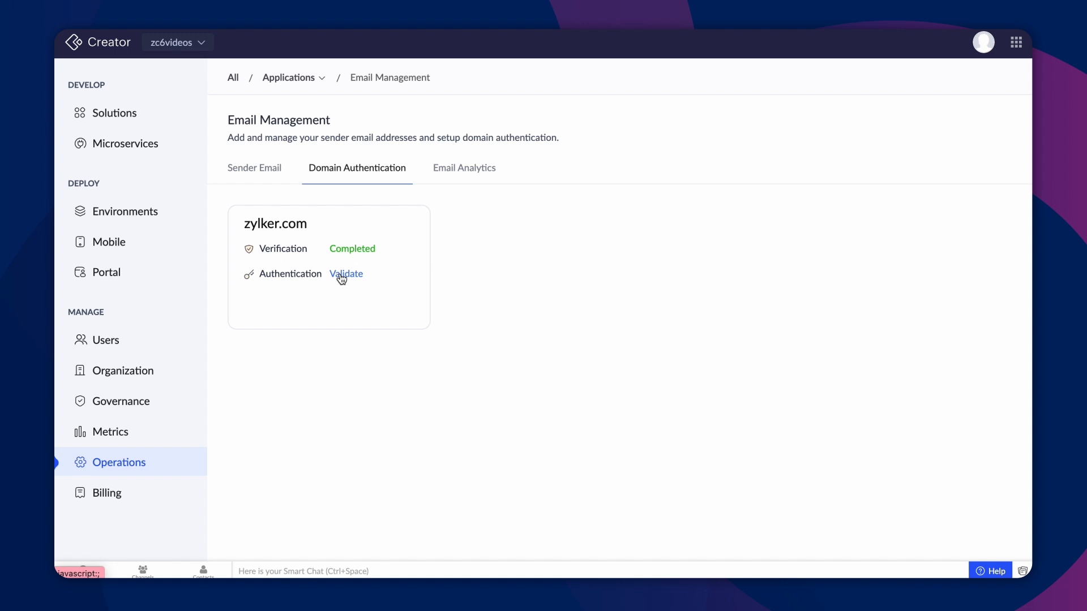
pyautogui.click(346, 274)
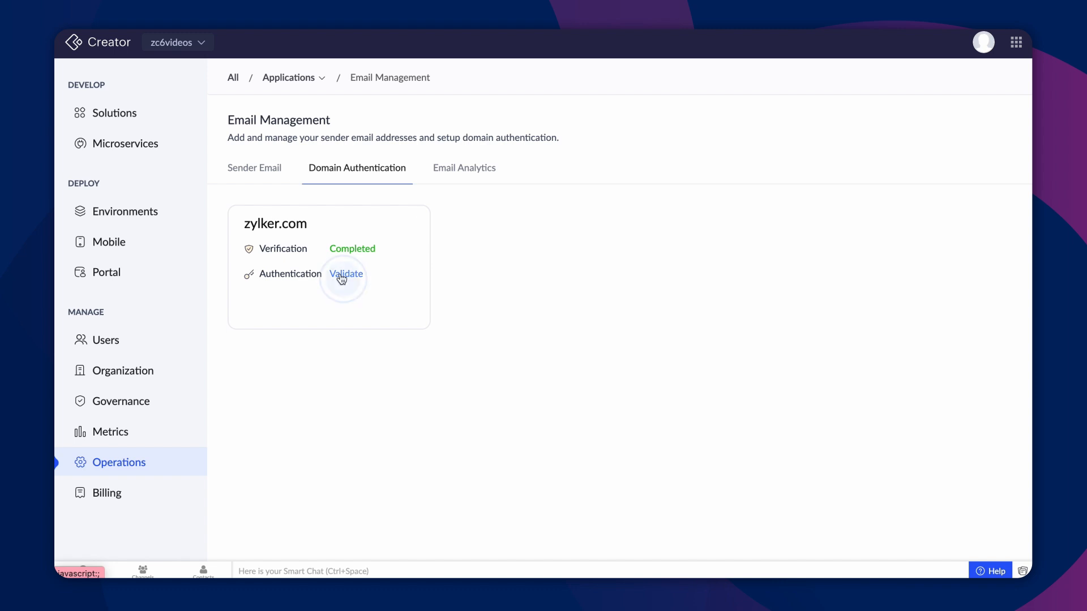
pyautogui.click(346, 274)
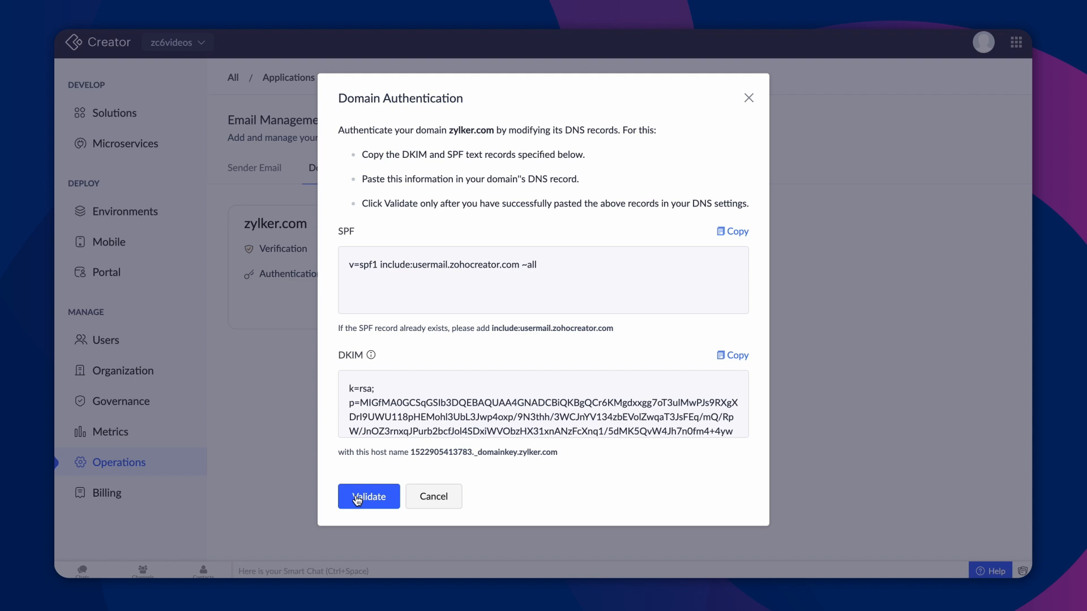
pyautogui.click(368, 496)
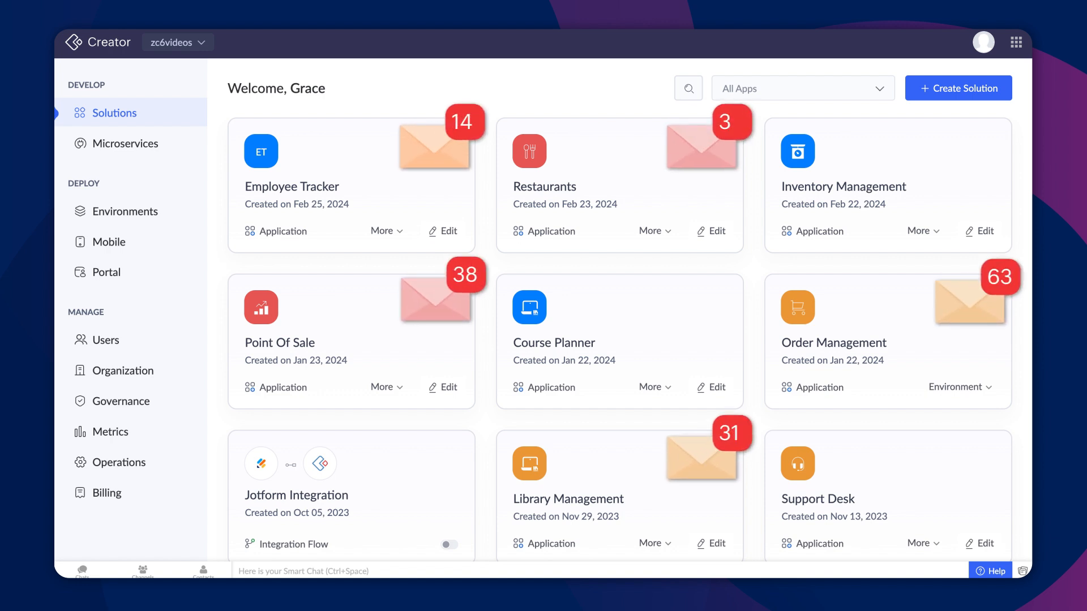
# Open Operations to reach Email Management's Sender Email tab with no user emails.
pyautogui.click(118, 465)
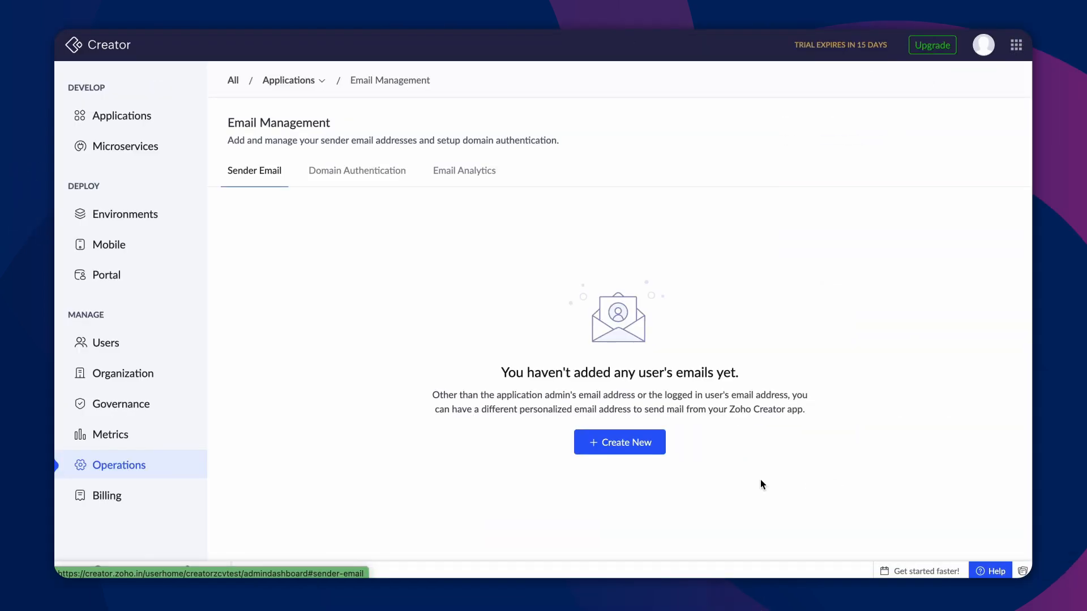
pyautogui.moveTo(464, 171)
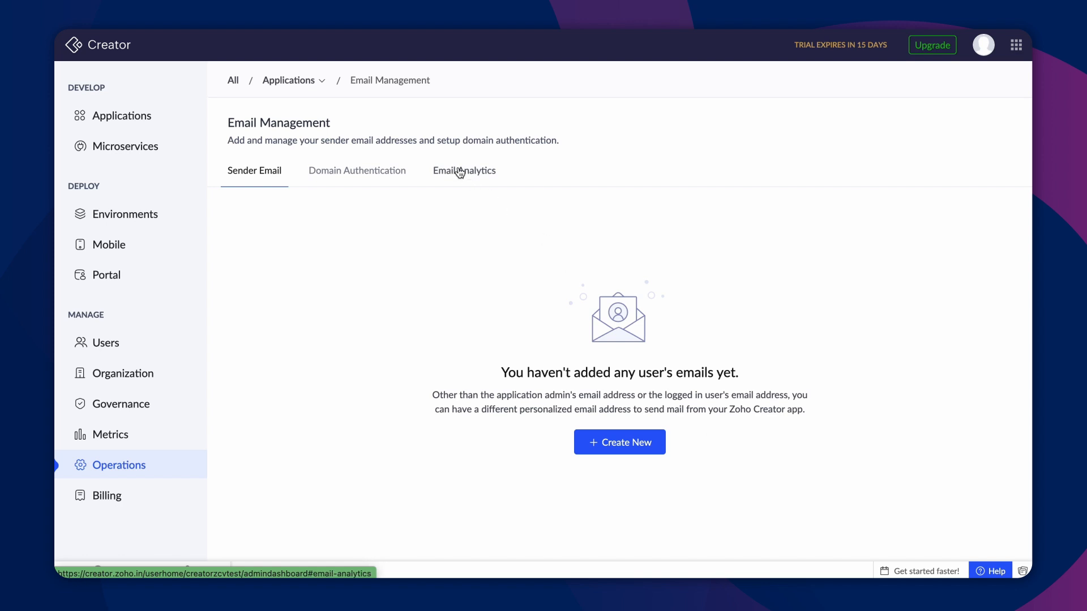
# Associate the organisation's ZeptoMail account from the Email Analytics tab.
pyautogui.click(463, 170)
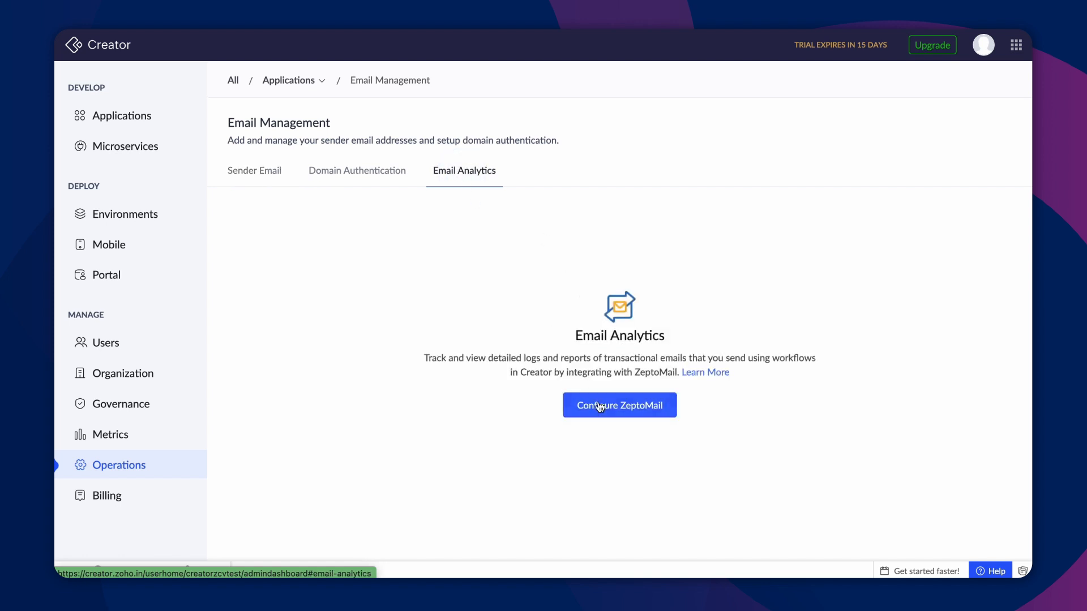
pyautogui.click(619, 405)
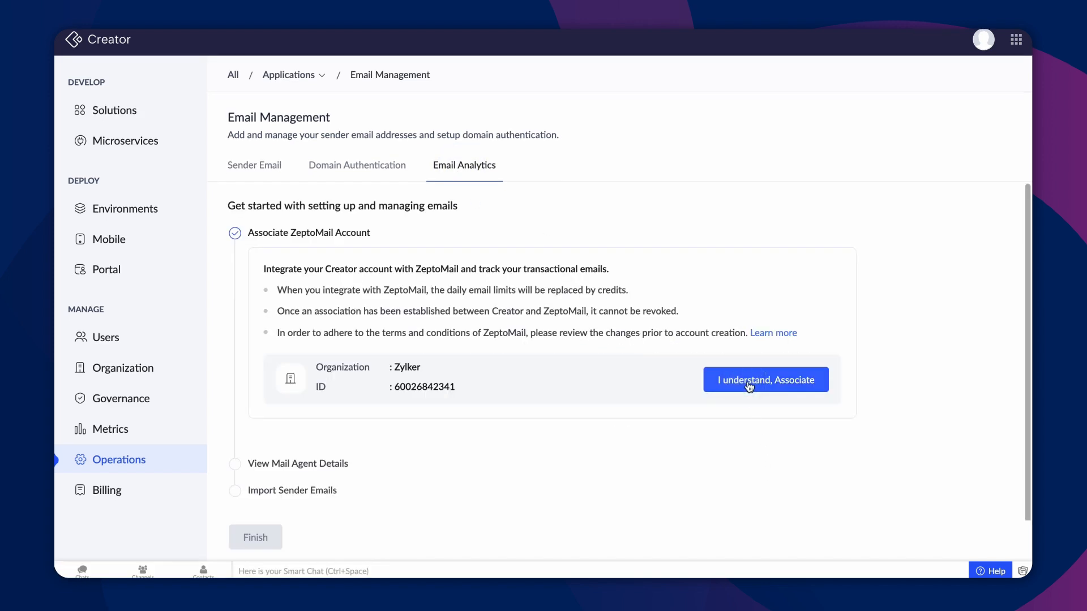
pyautogui.click(765, 380)
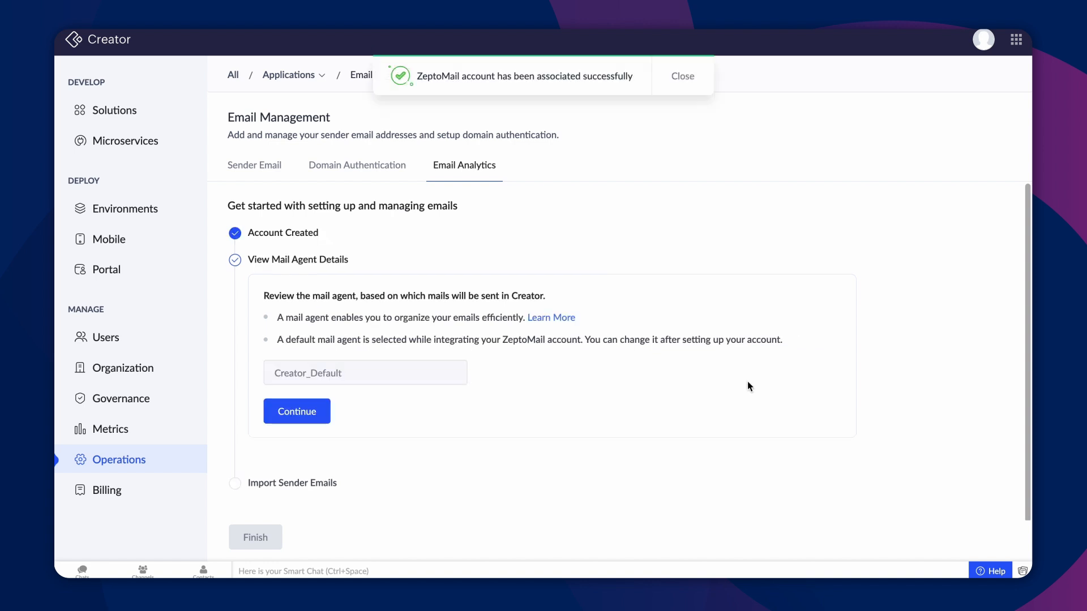
pyautogui.moveTo(683, 99)
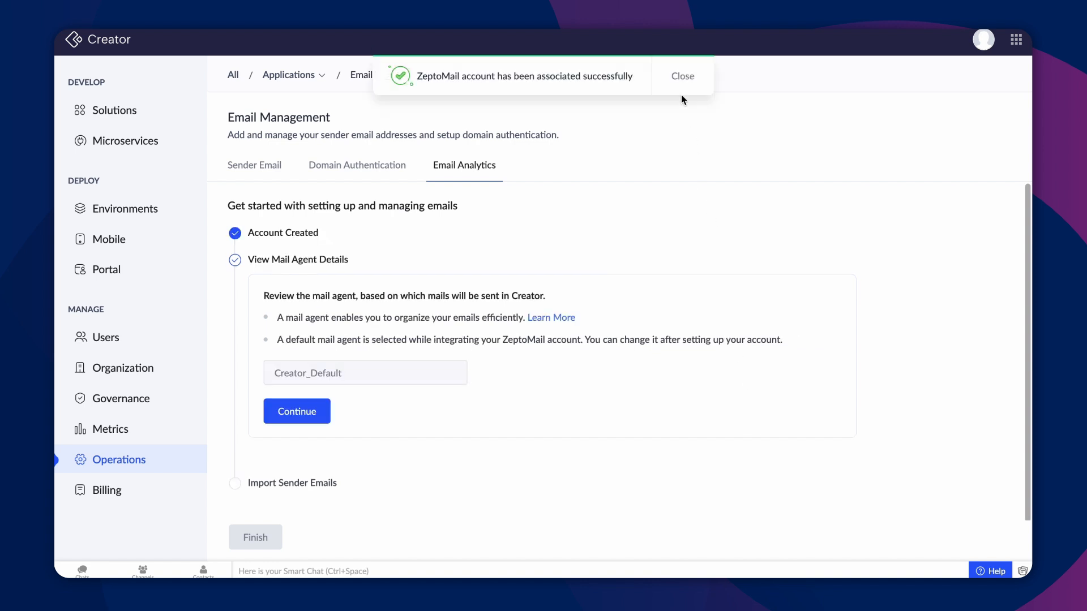
pyautogui.click(682, 77)
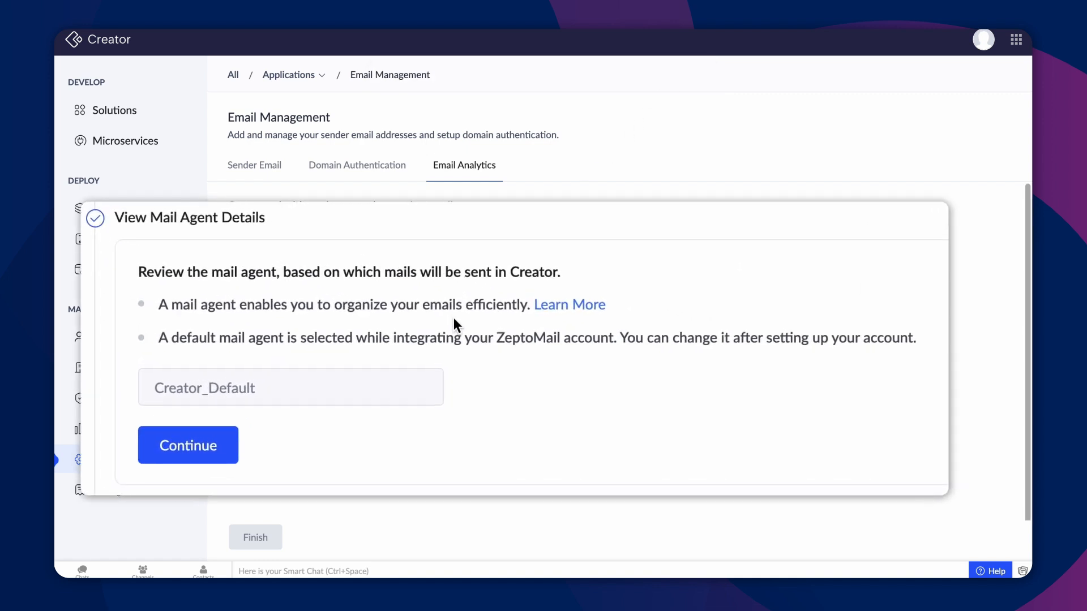
pyautogui.moveTo(381, 407)
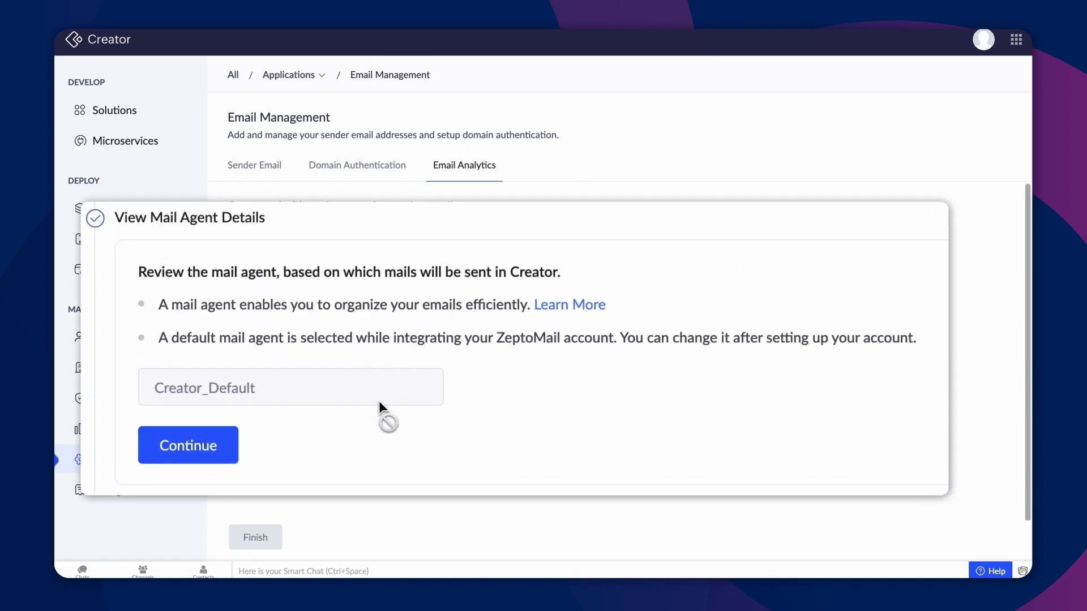
pyautogui.moveTo(378, 428)
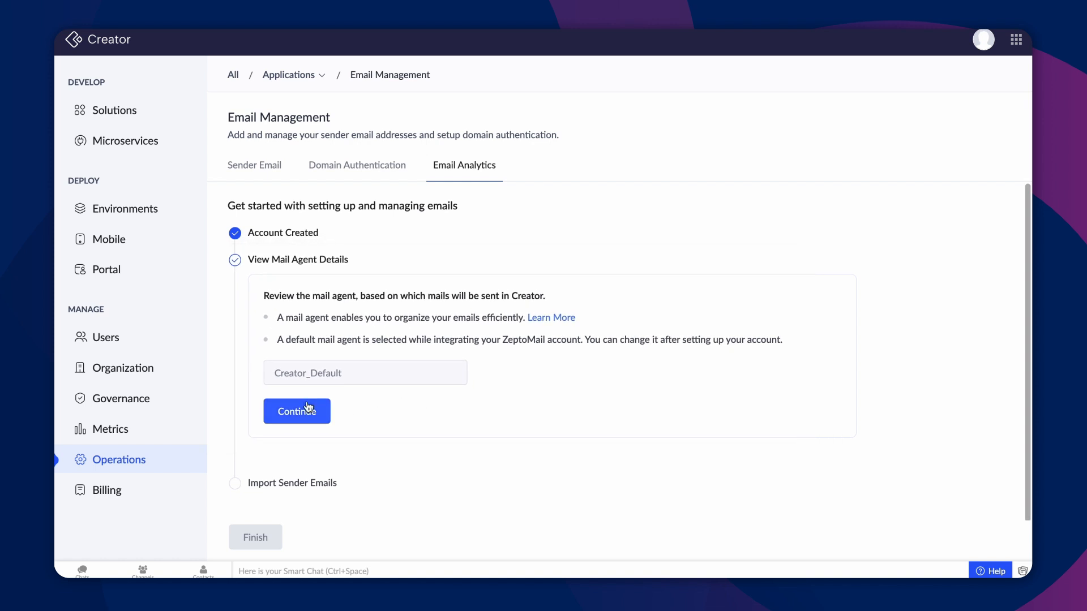
# Keep the Creator_Default mail agent, import the sender emails, and finish the integration.
pyautogui.click(296, 412)
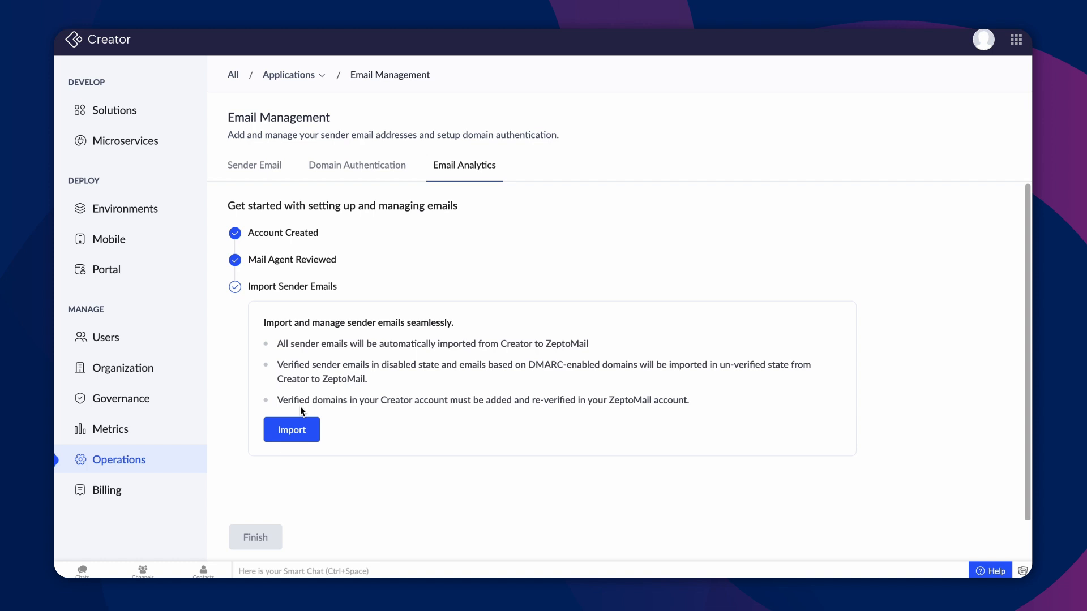
pyautogui.click(291, 429)
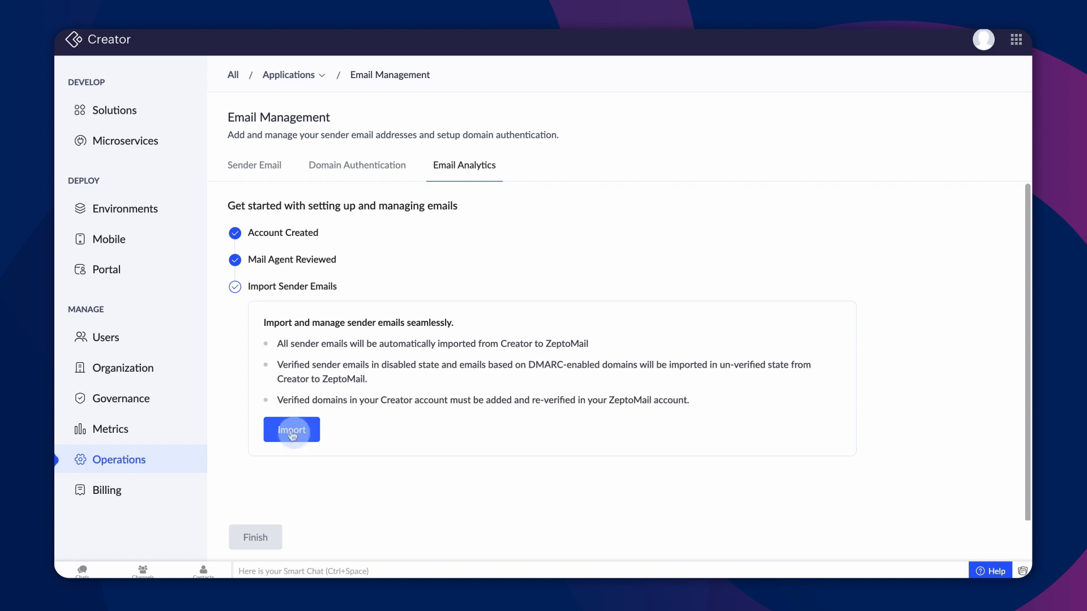
pyautogui.click(291, 429)
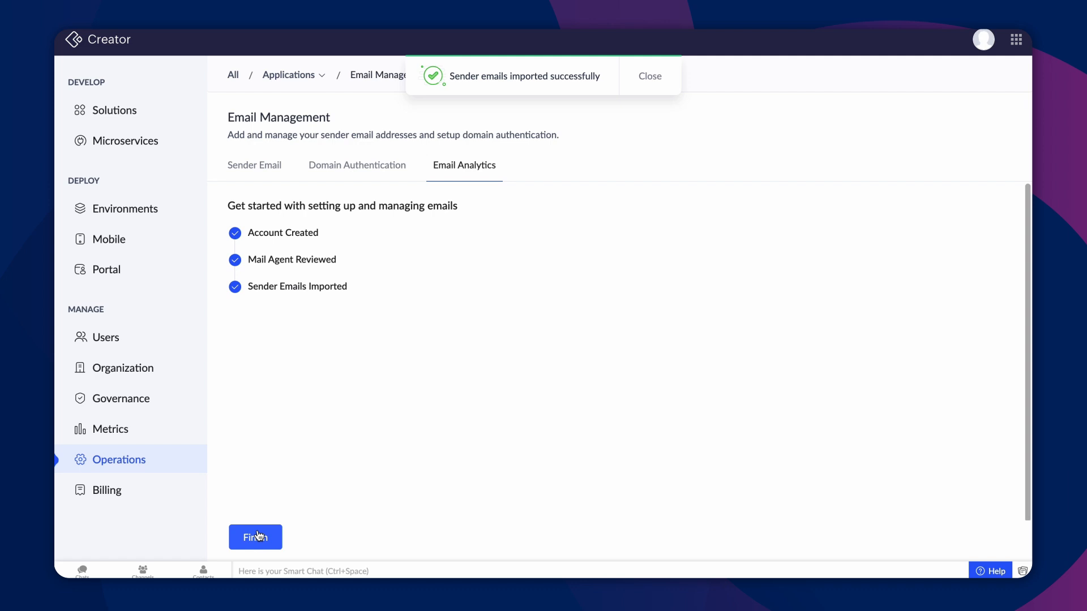
pyautogui.click(255, 538)
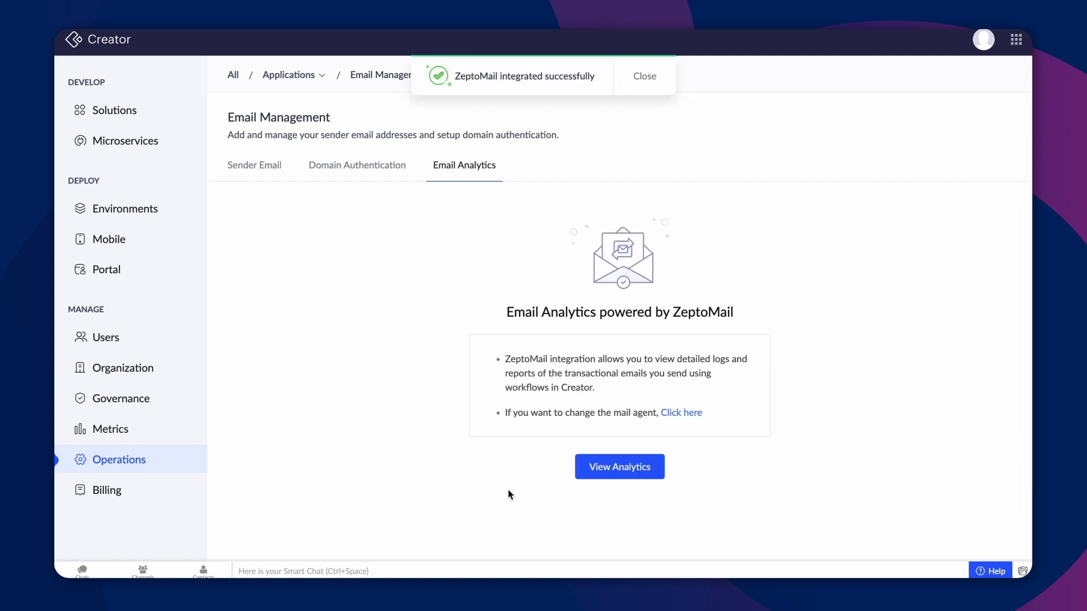
pyautogui.click(618, 466)
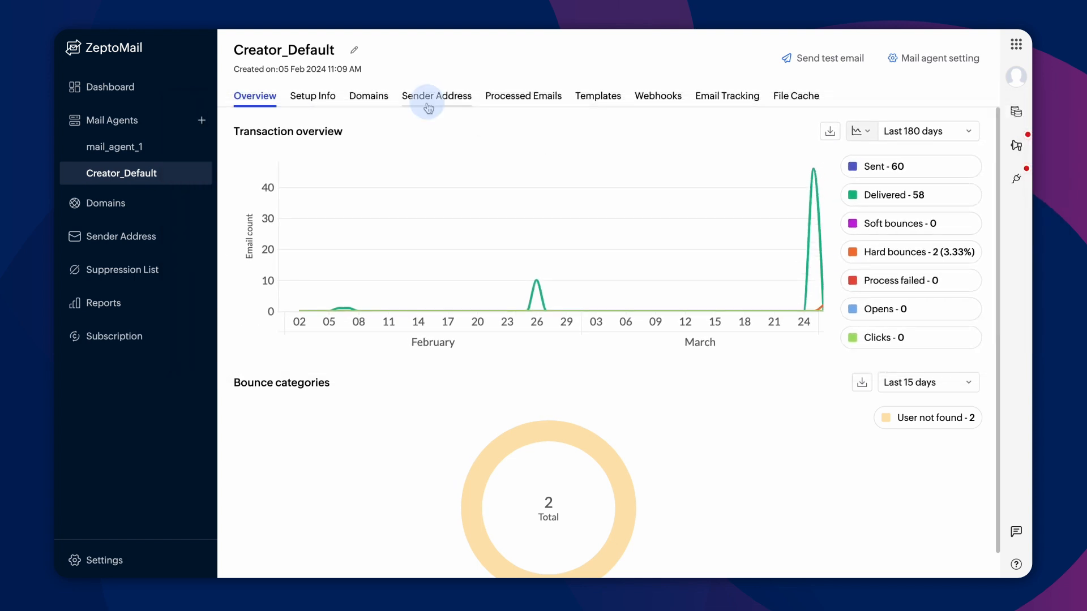
# Review Creator_Default's Sender Address and Processed Emails tabs in ZeptoMail.
pyautogui.click(436, 96)
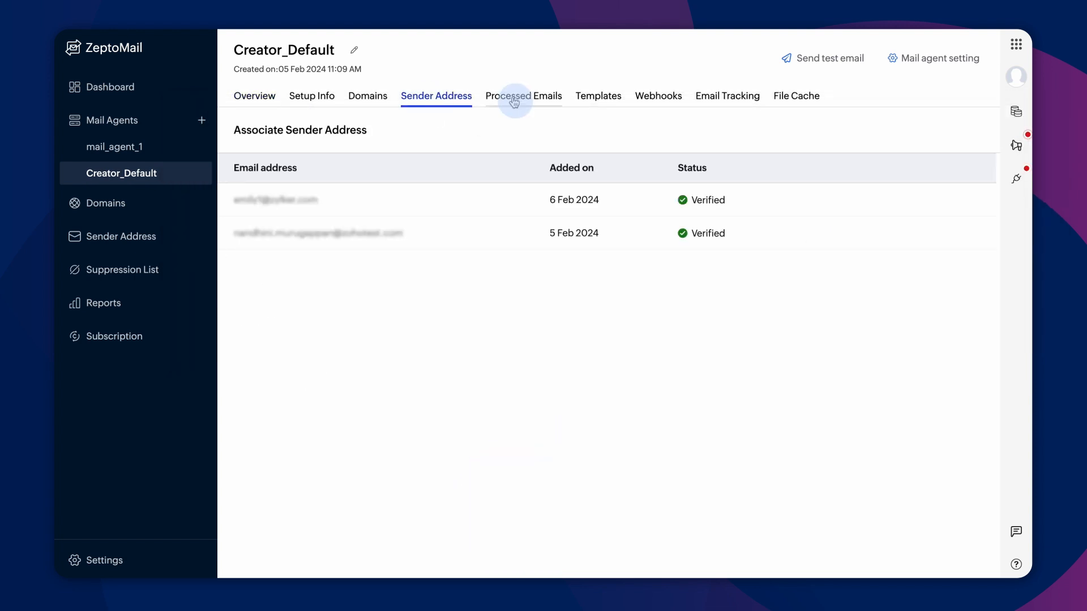
pyautogui.click(524, 96)
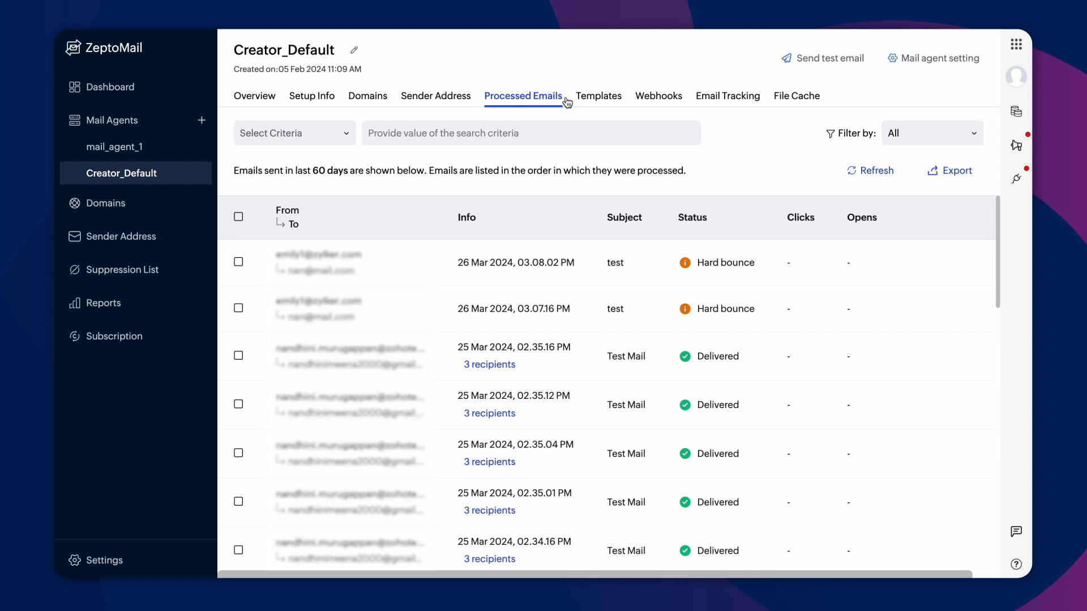
pyautogui.click(596, 96)
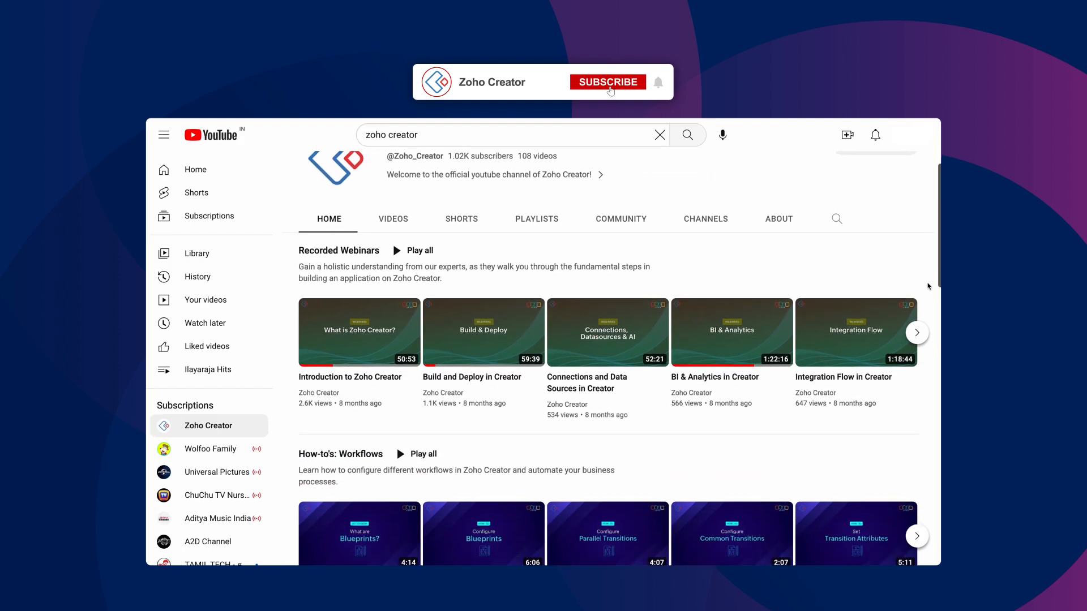
# Subscribe to the Zoho Creator YouTube channel and scroll through its playlists.
pyautogui.click(608, 82)
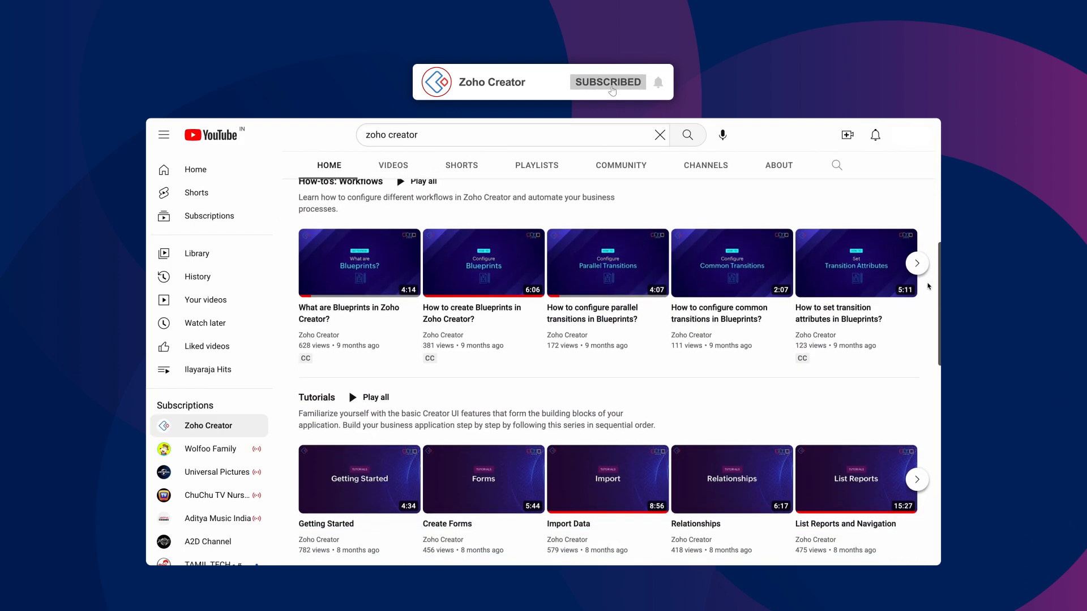
pyautogui.scroll(-3)
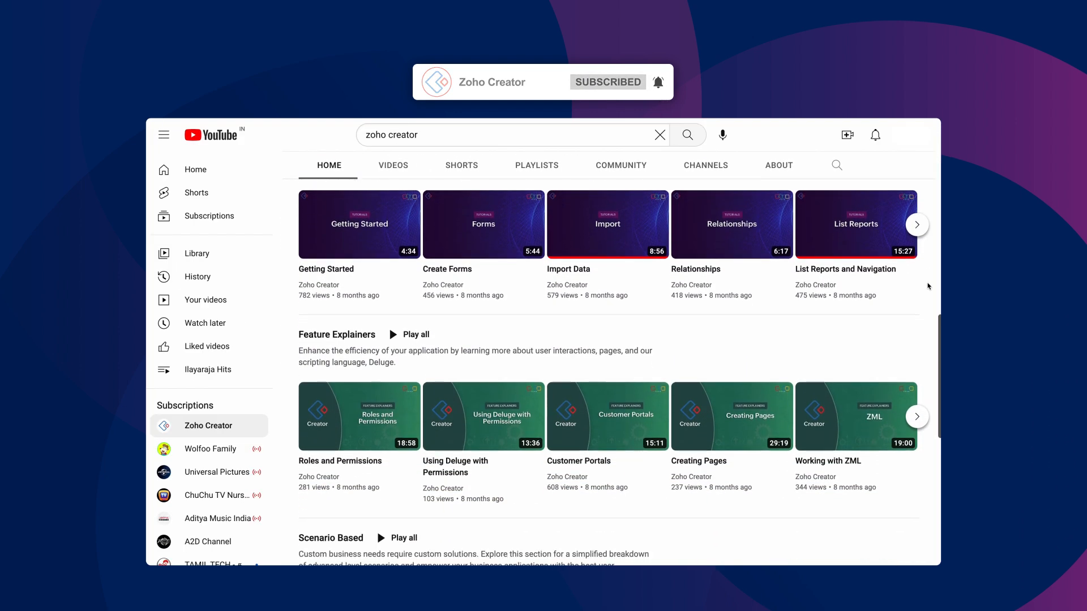
pyautogui.scroll(-3)
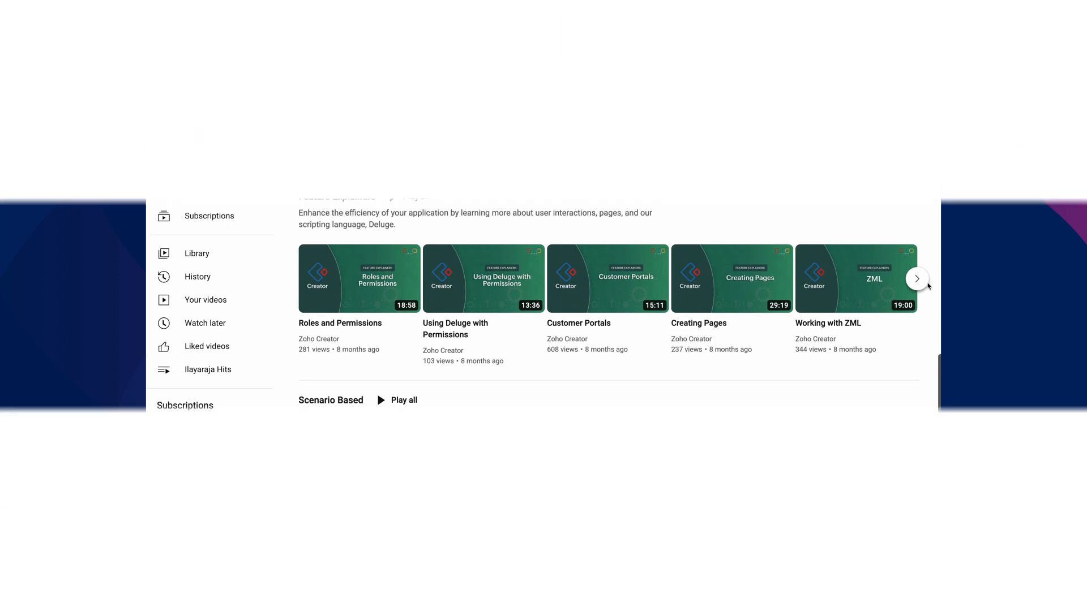